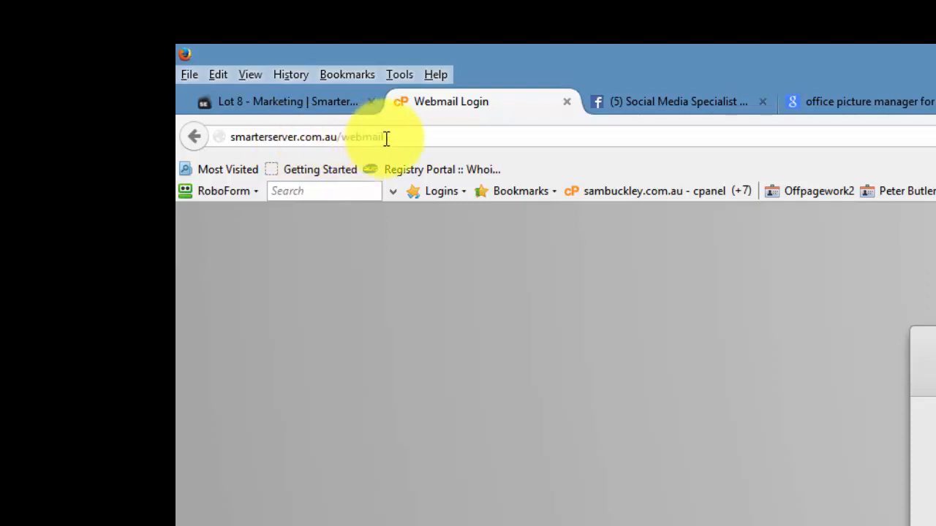
- Submit the entered email address and password on the /webmail login page
left_click(388, 413)
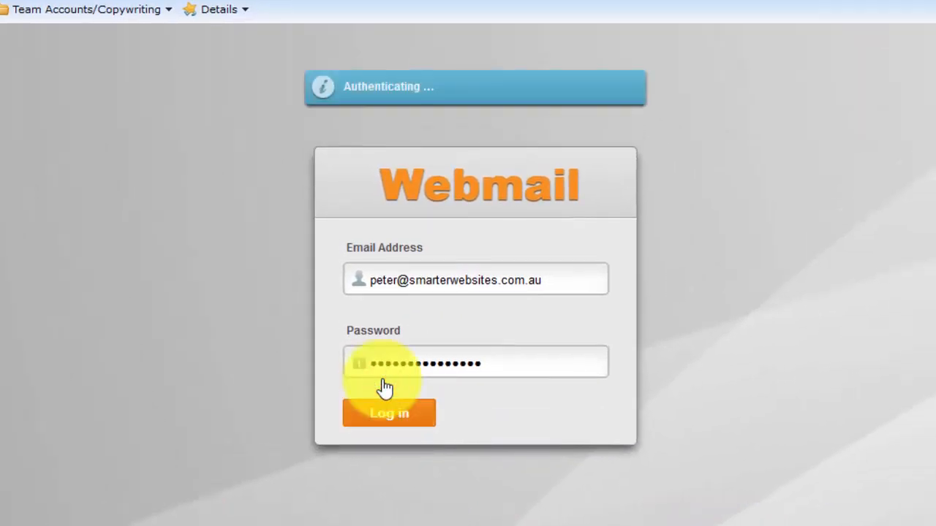
left_click(389, 413)
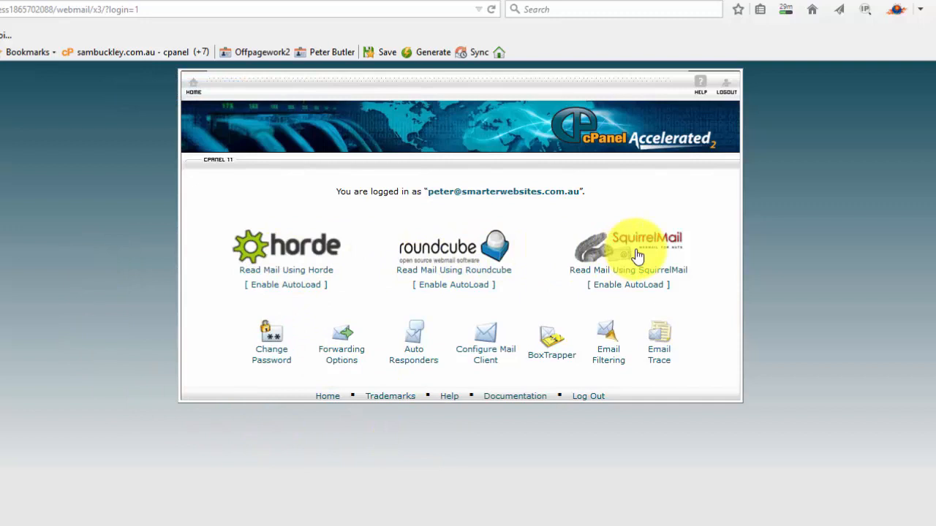
mouse_move(606, 397)
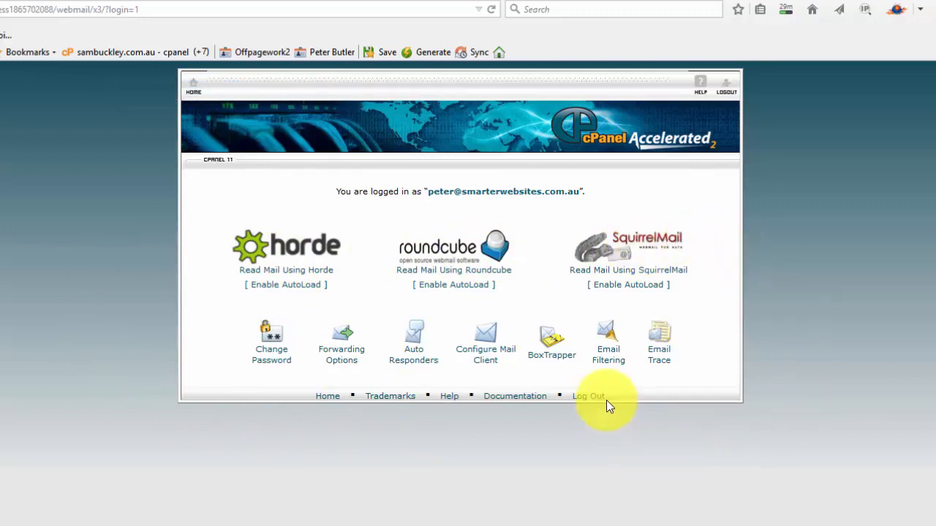
mouse_move(608, 355)
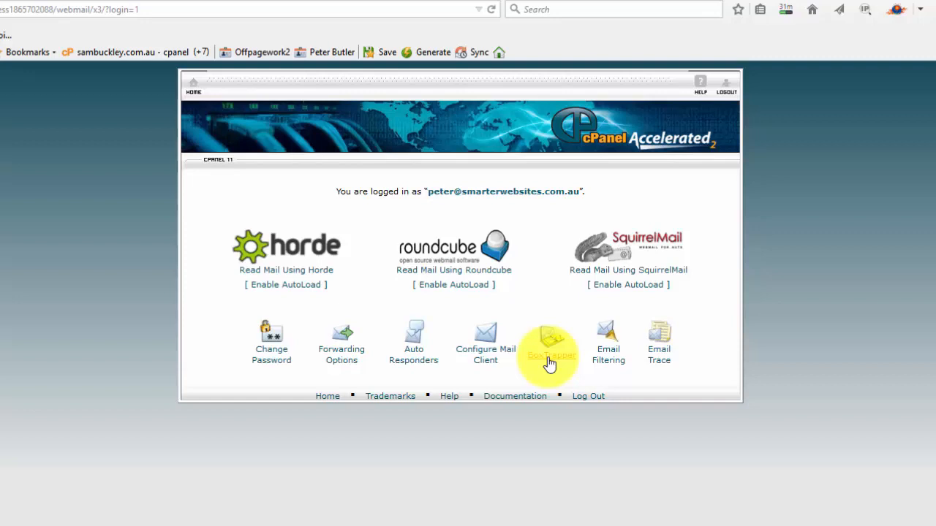
mouse_move(490, 362)
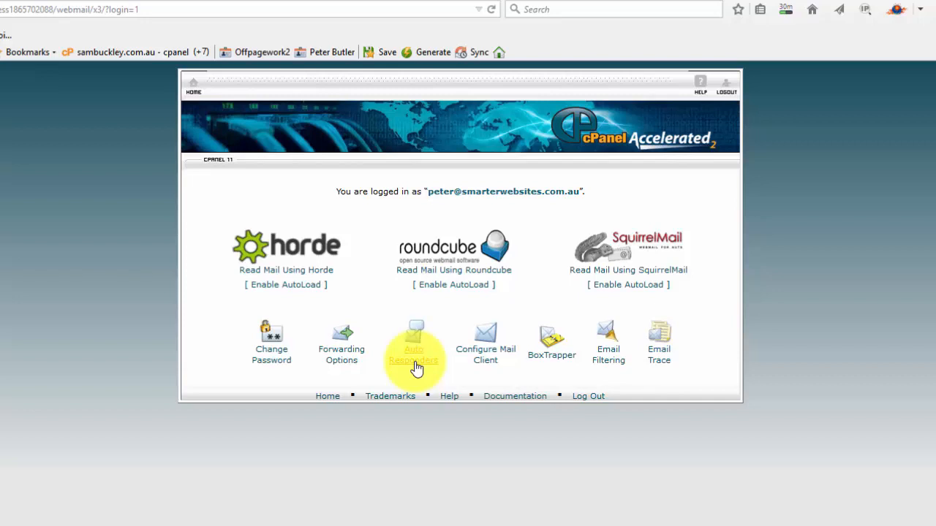
mouse_move(342, 369)
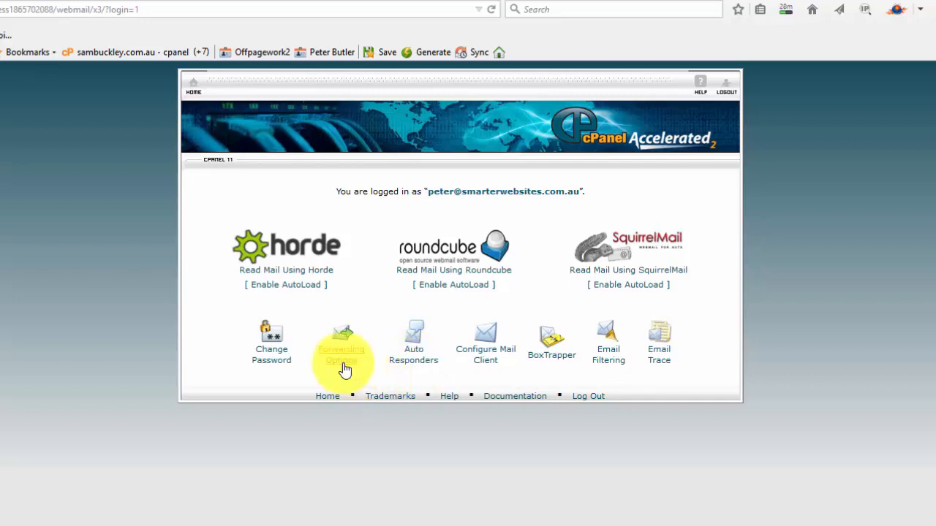
mouse_move(281, 365)
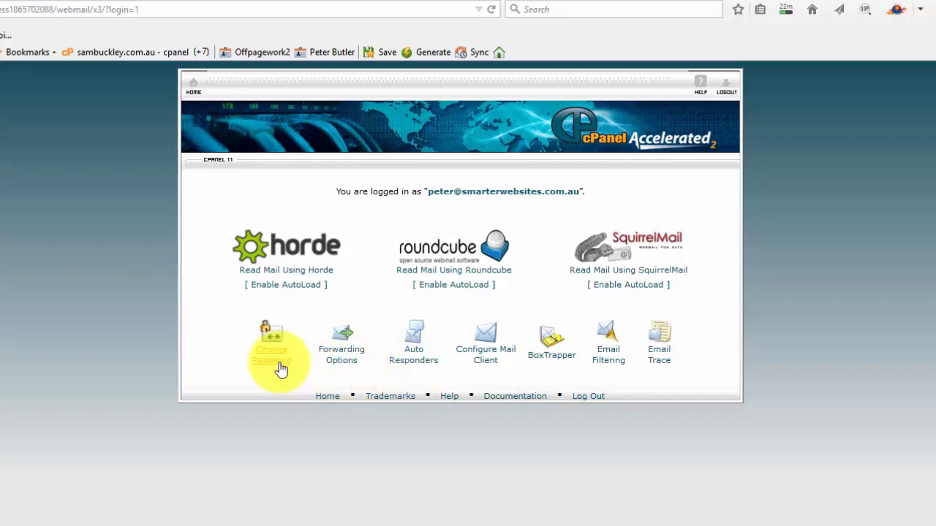
mouse_move(378, 466)
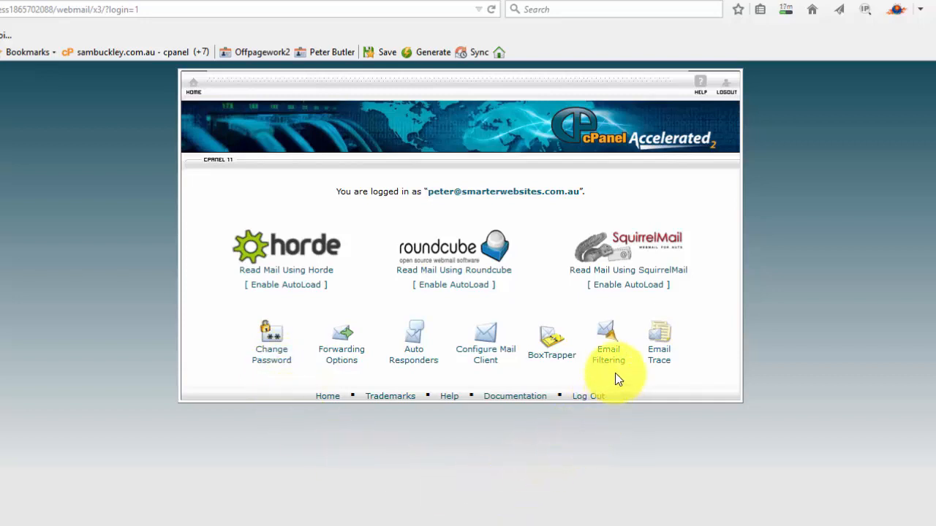
mouse_move(608, 358)
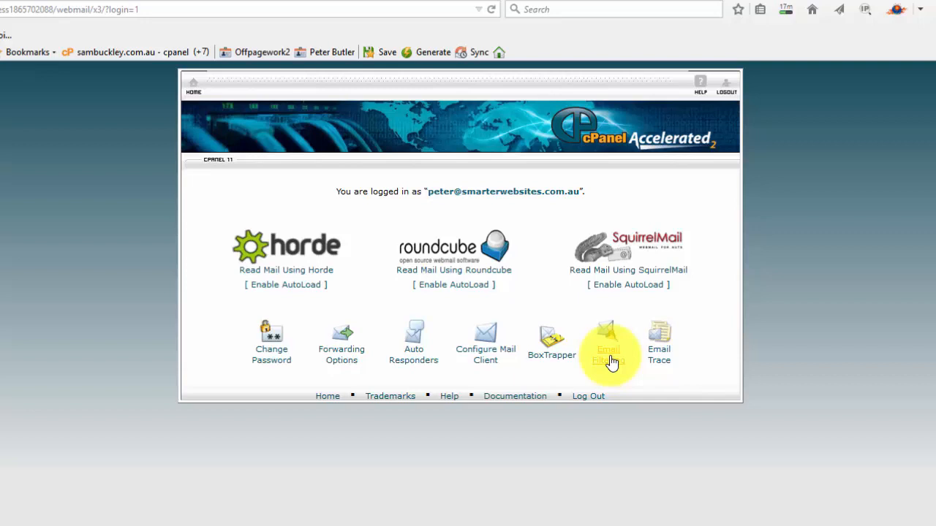
- Open Email Filtering and start editing the Keywords filter from the Current Filters list
left_click(607, 343)
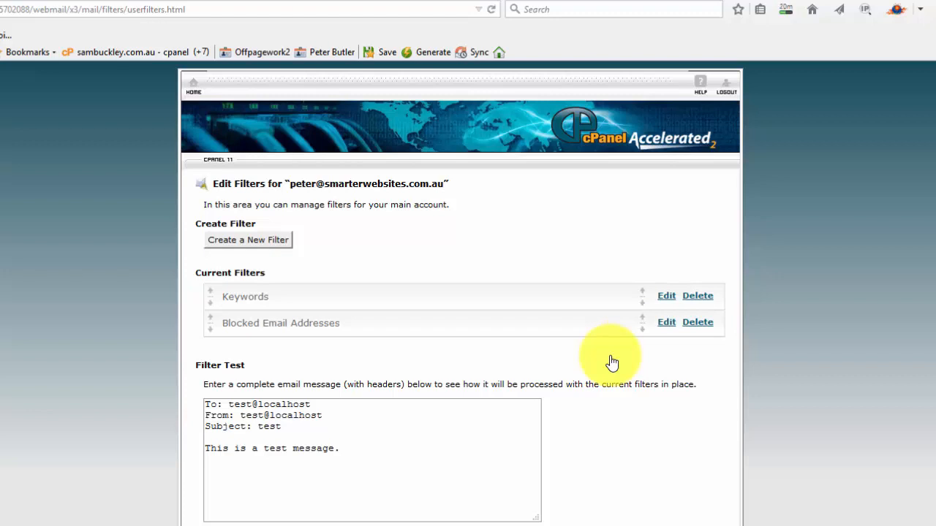
mouse_move(277, 301)
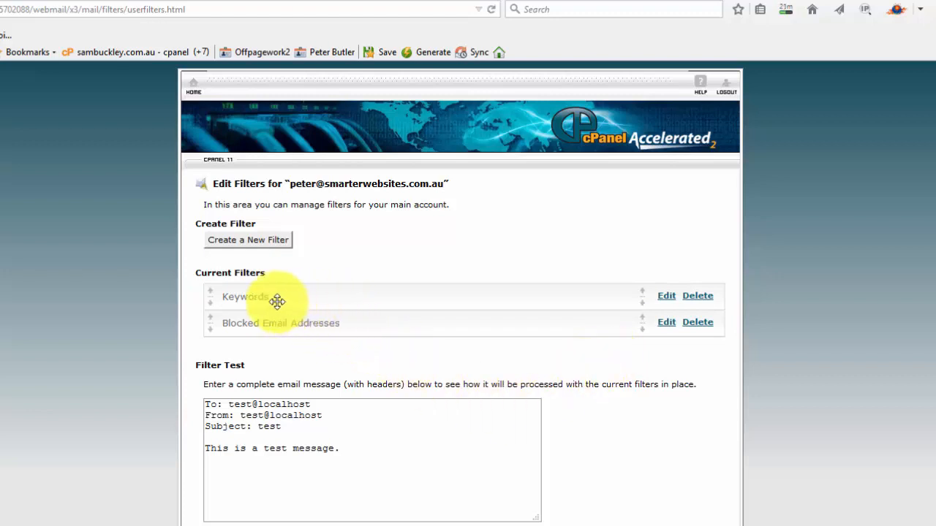
mouse_move(271, 246)
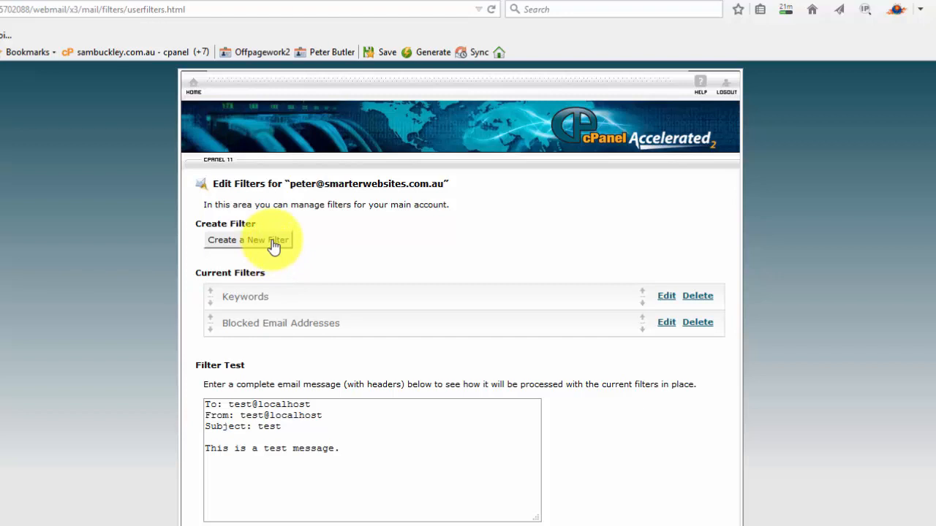
mouse_move(267, 240)
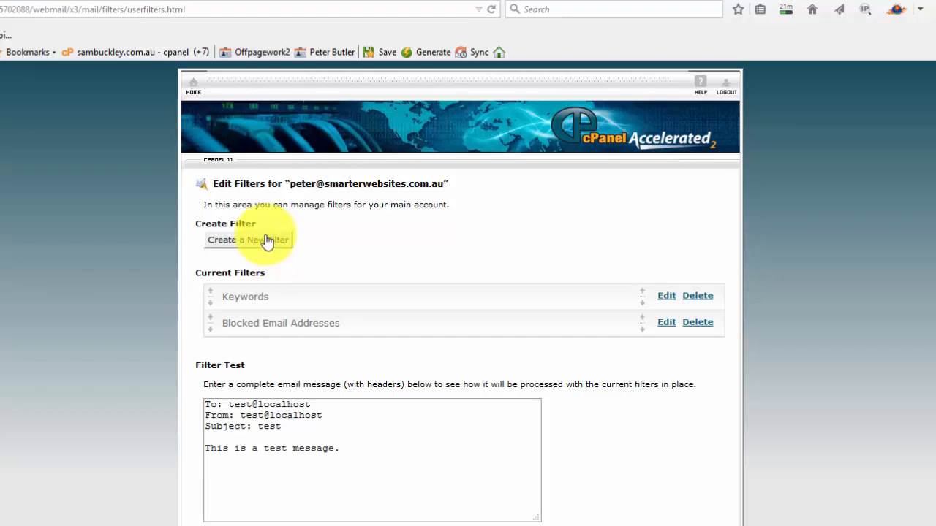
mouse_move(268, 297)
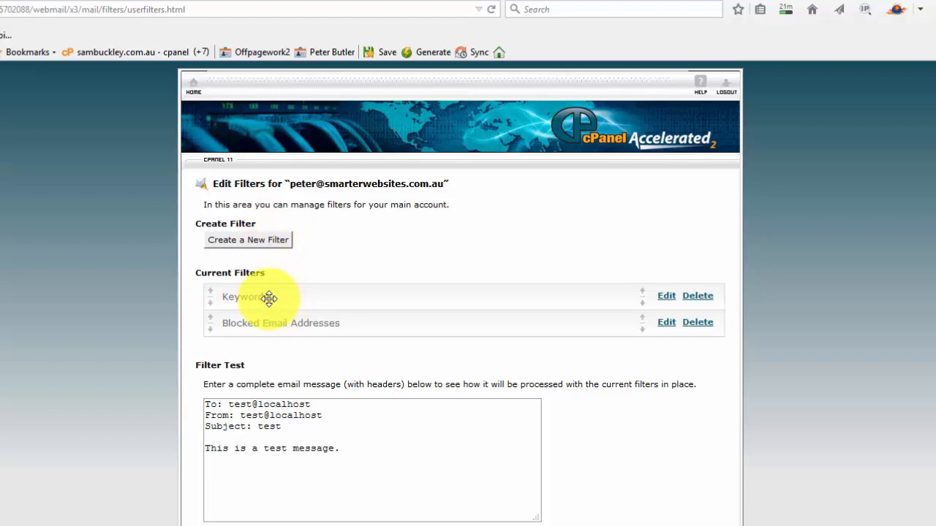
mouse_move(271, 297)
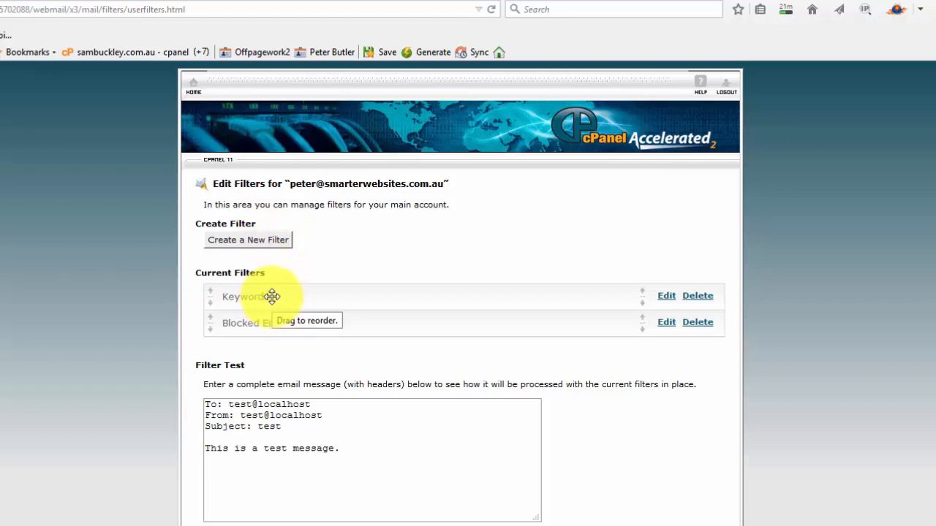
mouse_move(580, 308)
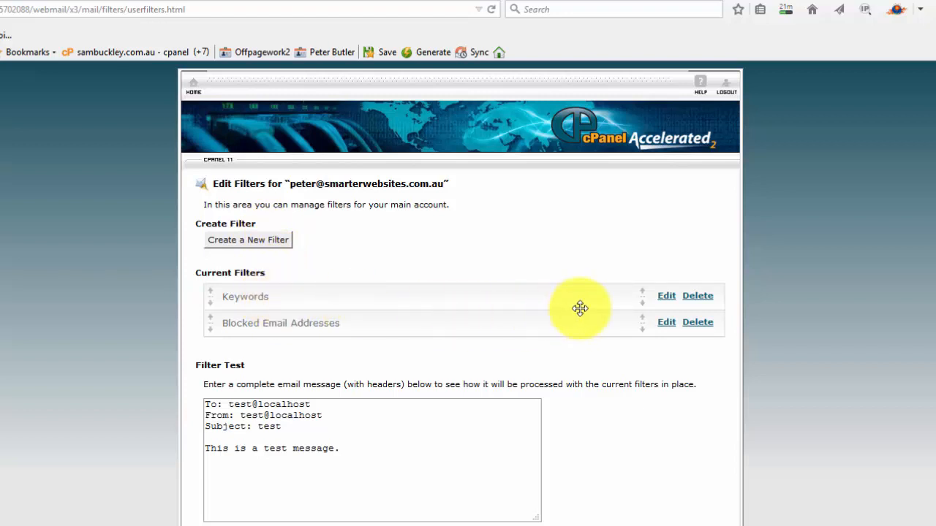
left_click(666, 296)
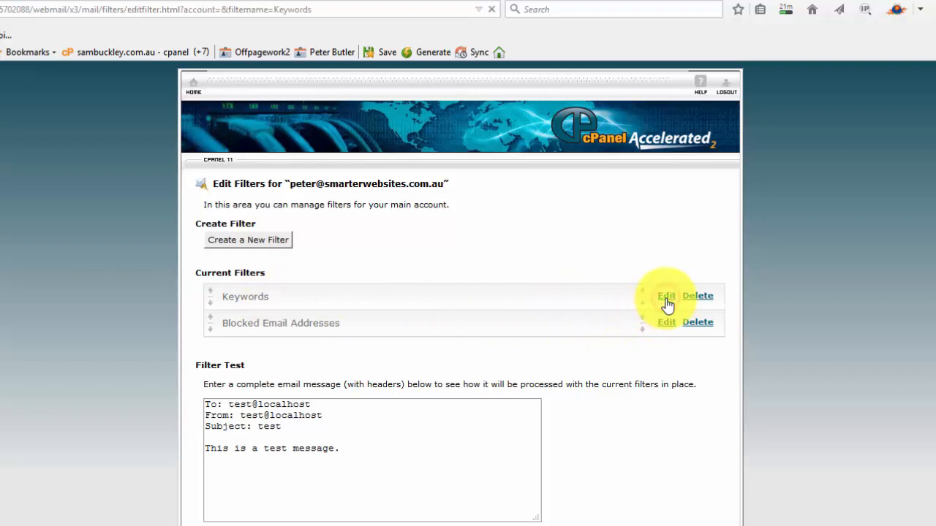
- Open the Keywords filter and review its first rule and available actions
left_click(666, 296)
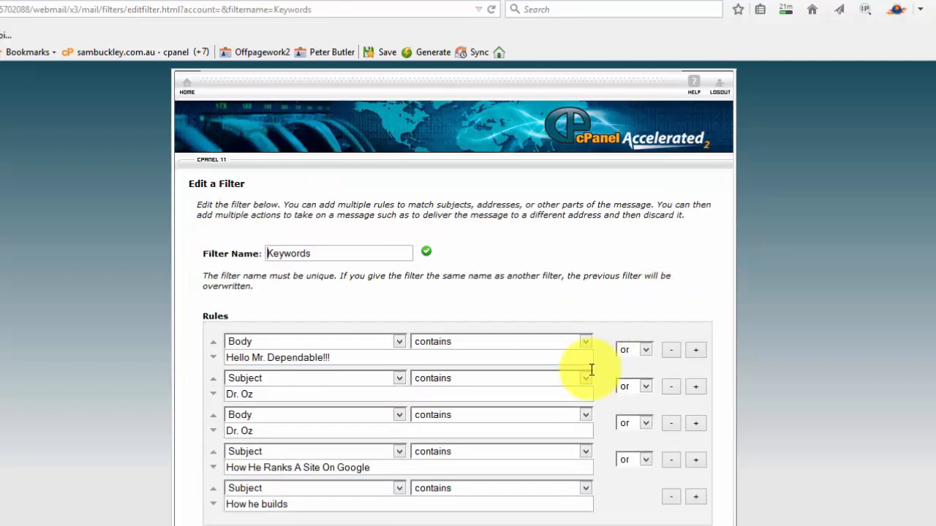
mouse_move(348, 371)
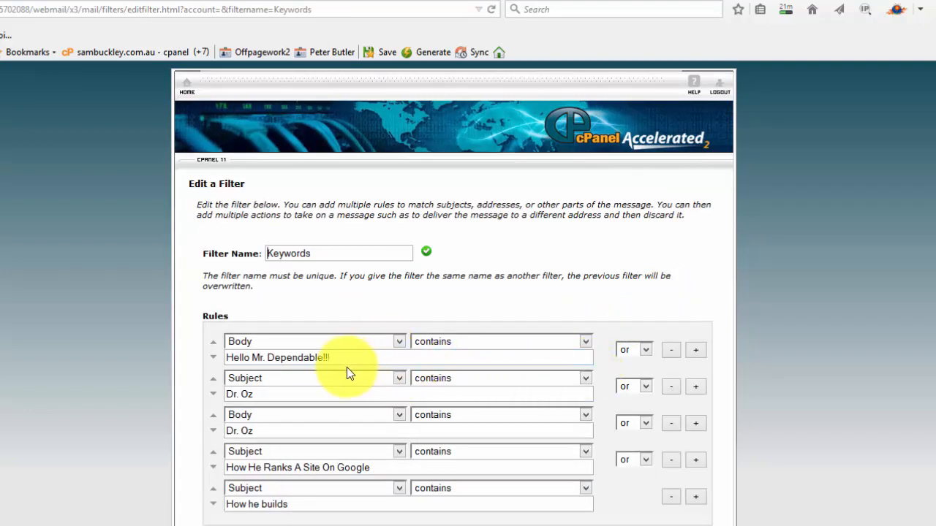
left_click(340, 358)
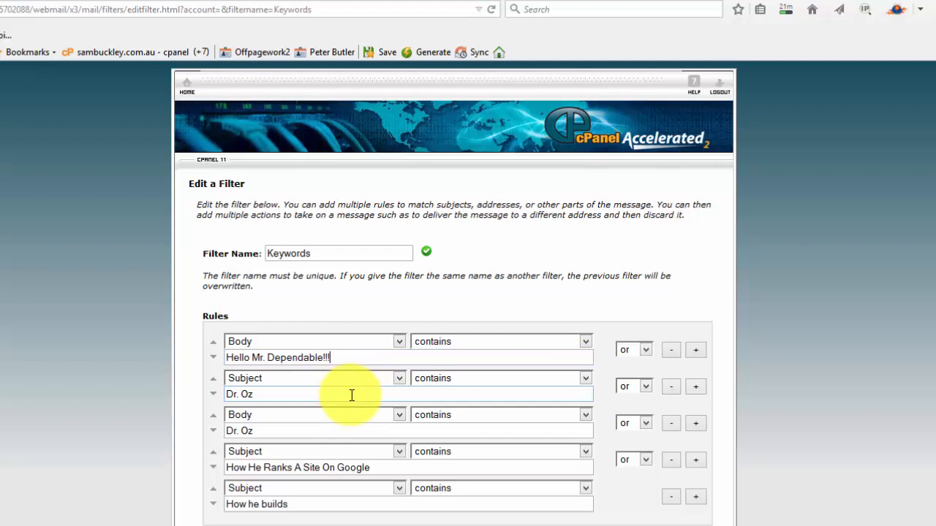
mouse_move(332, 426)
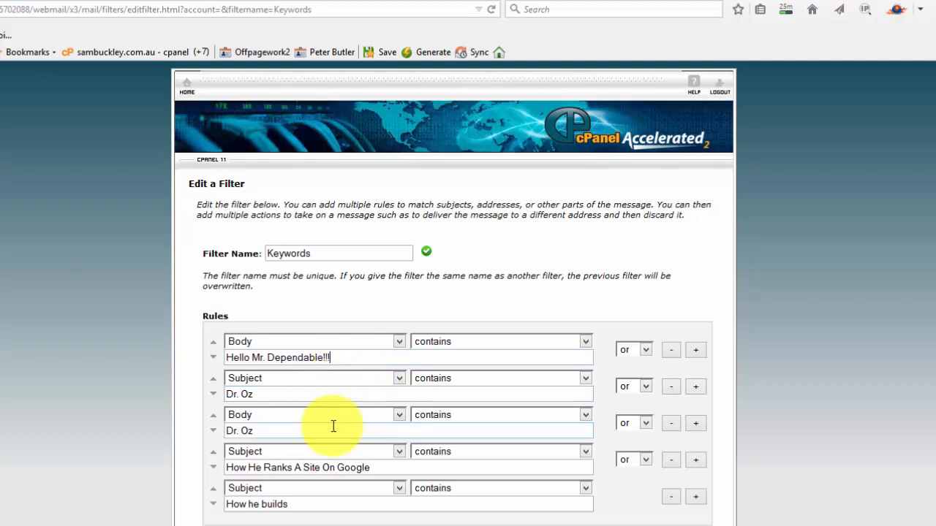
mouse_move(329, 416)
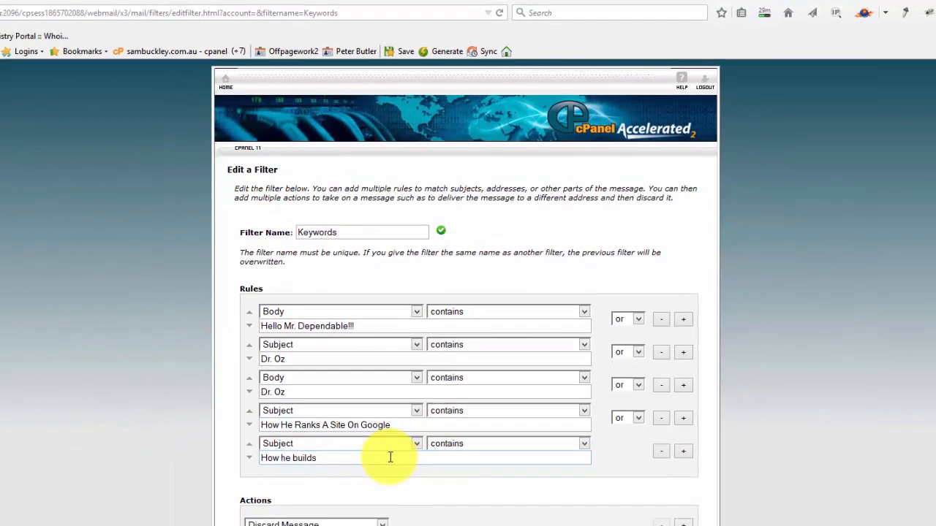
scroll("down", 3)
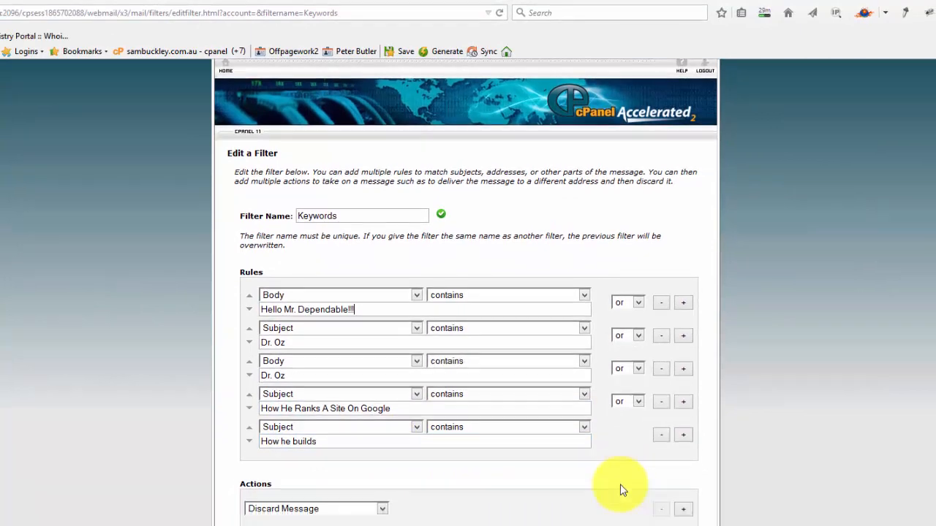
left_click(382, 508)
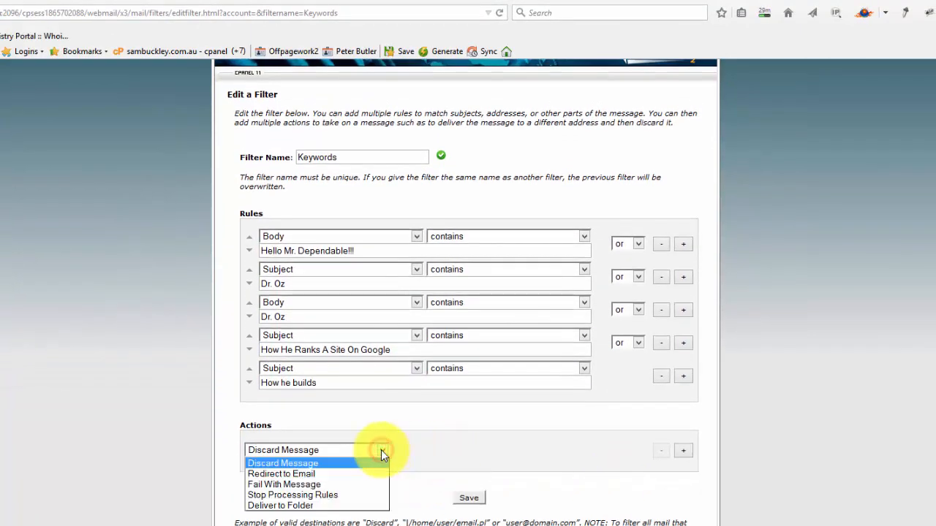
mouse_move(373, 471)
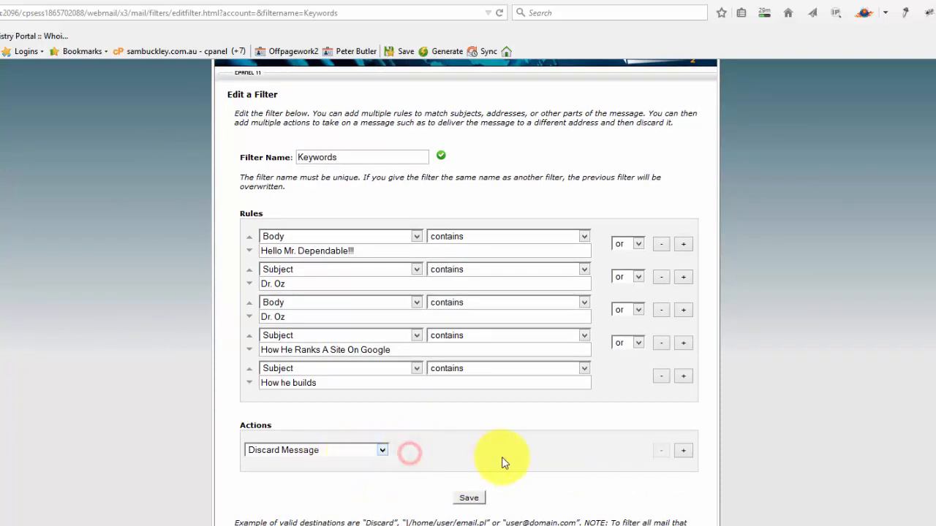
scroll("down", 3)
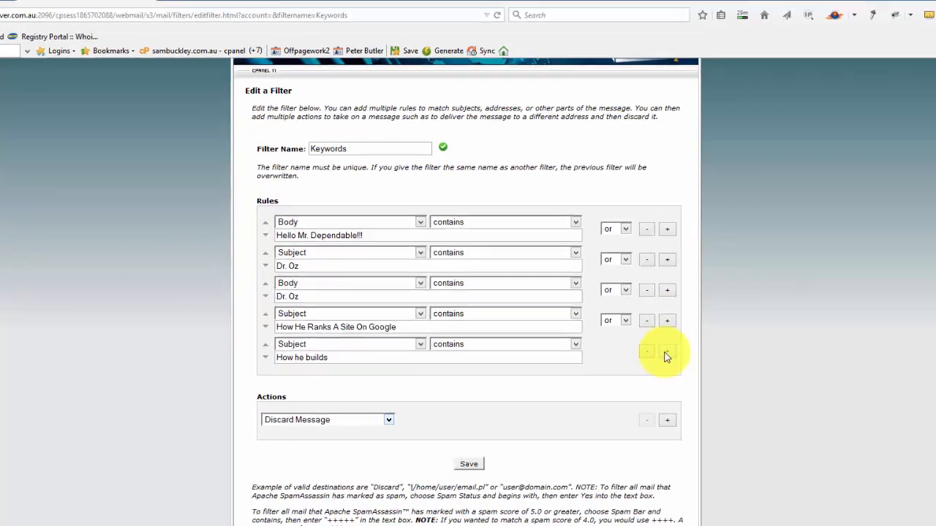
- Add a new rule matching Subject contains 'Sam' and save the filter
left_click(666, 352)
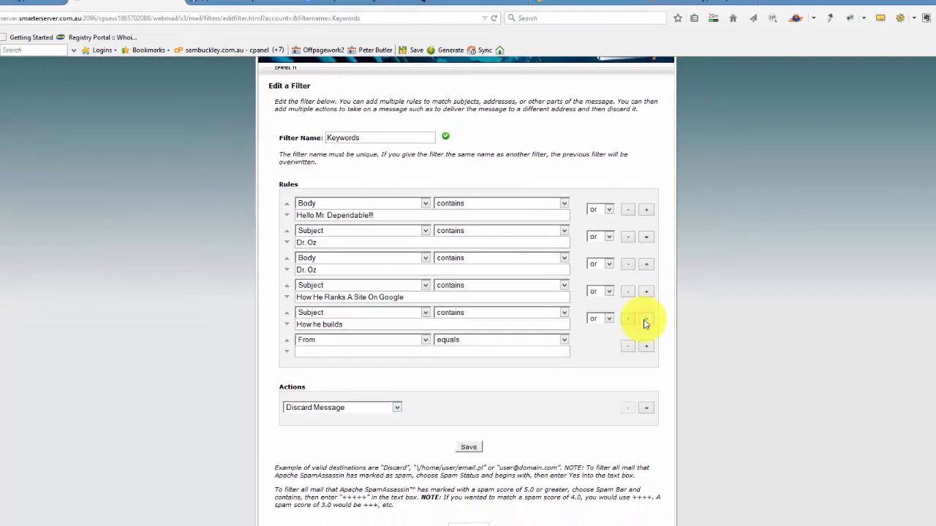
left_click(424, 339)
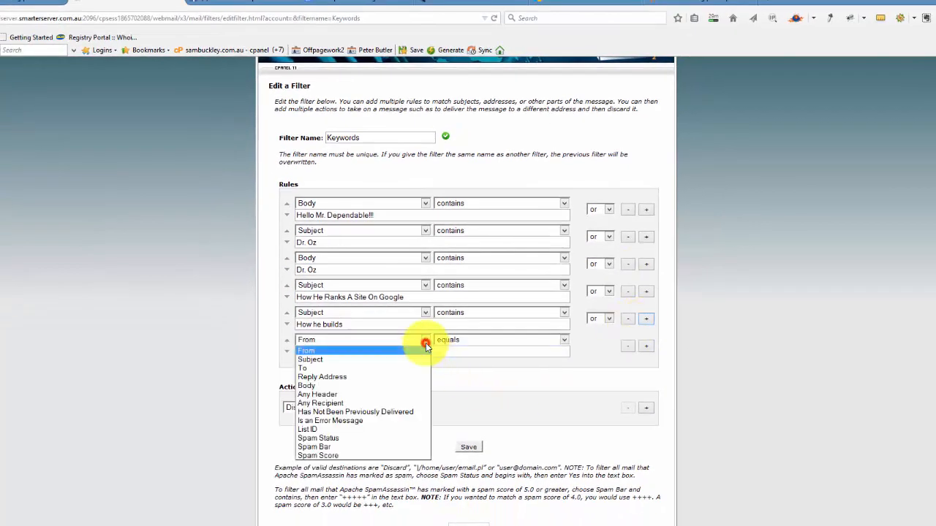
mouse_move(415, 359)
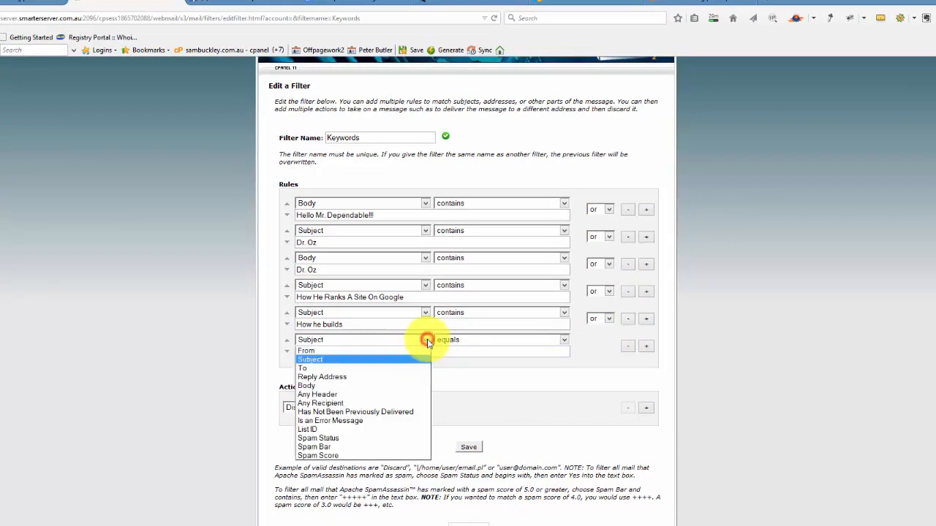
left_click(310, 359)
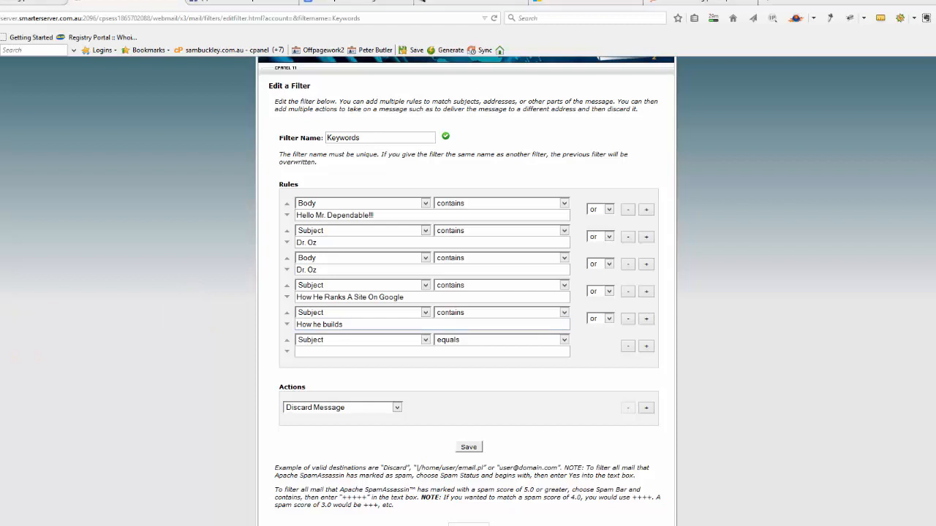
mouse_move(363, 389)
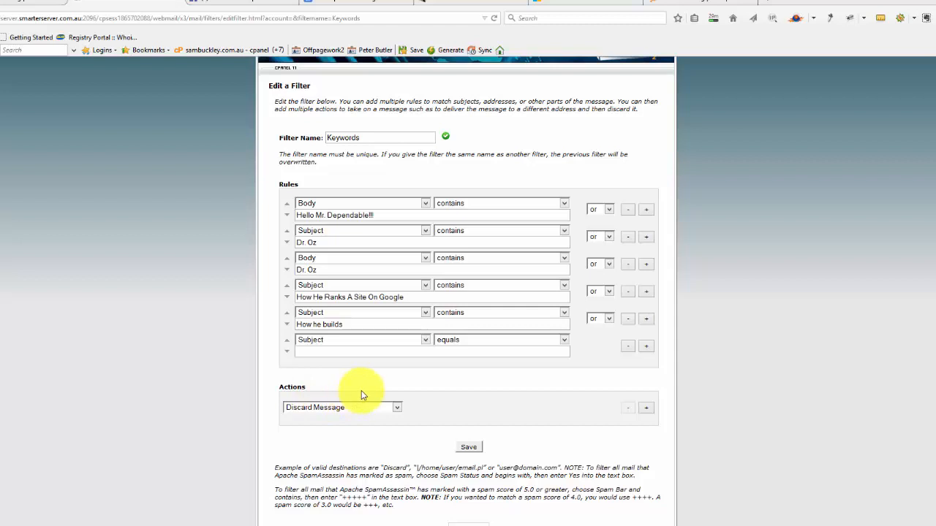
left_click(424, 340)
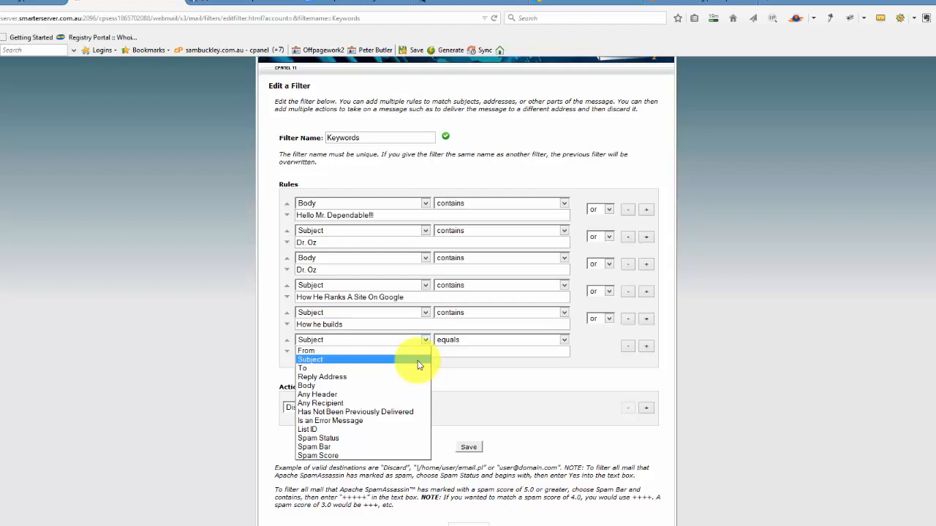
left_click(310, 359)
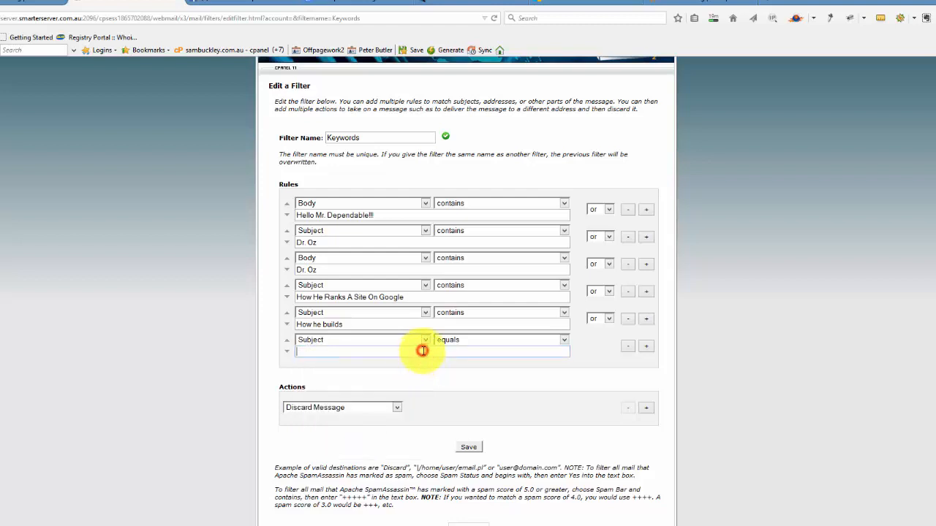
type("Sam")
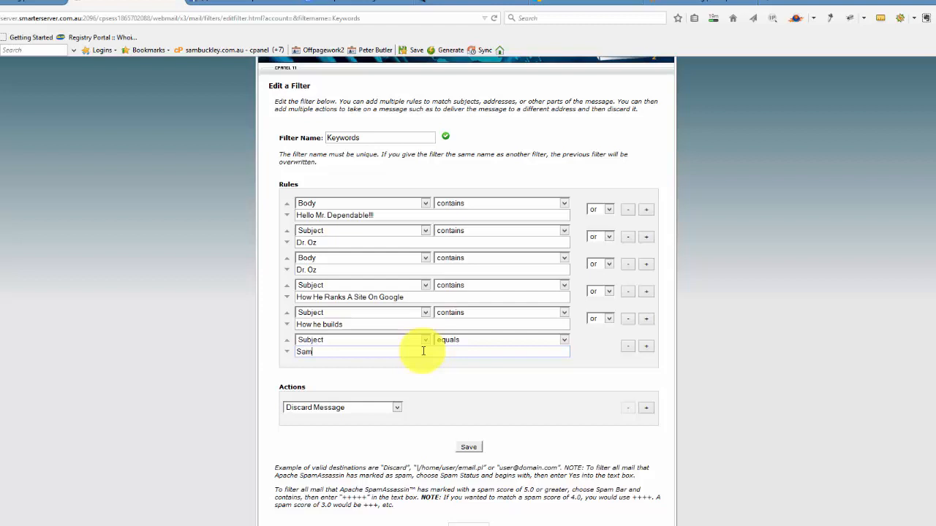
mouse_move(563, 344)
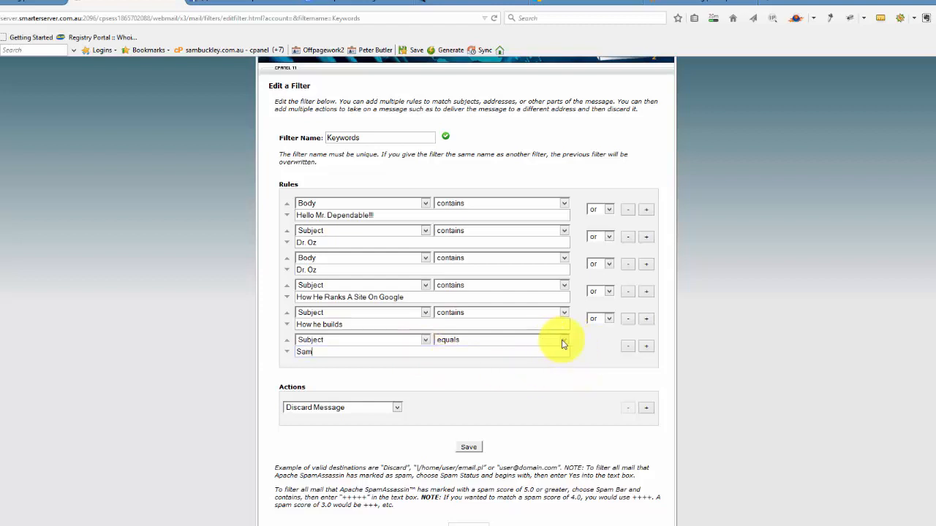
left_click(500, 339)
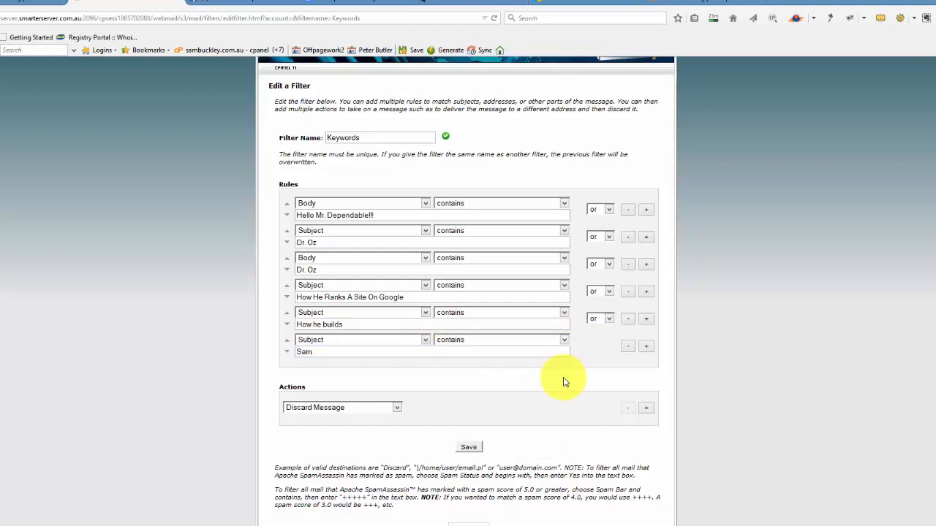
left_click(467, 447)
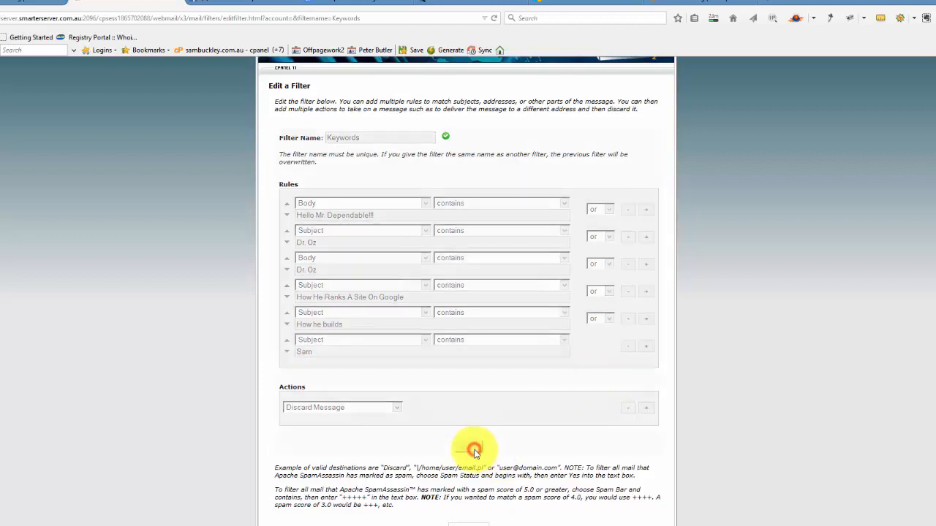
- Reopen and resave the Keywords filter, then edit the Blocked Email Addresses filter
left_click(474, 437)
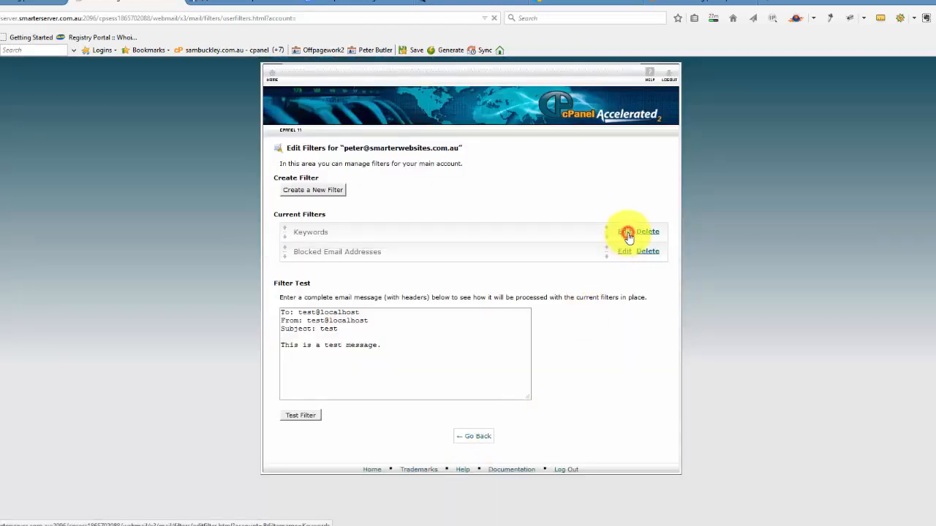
left_click(624, 231)
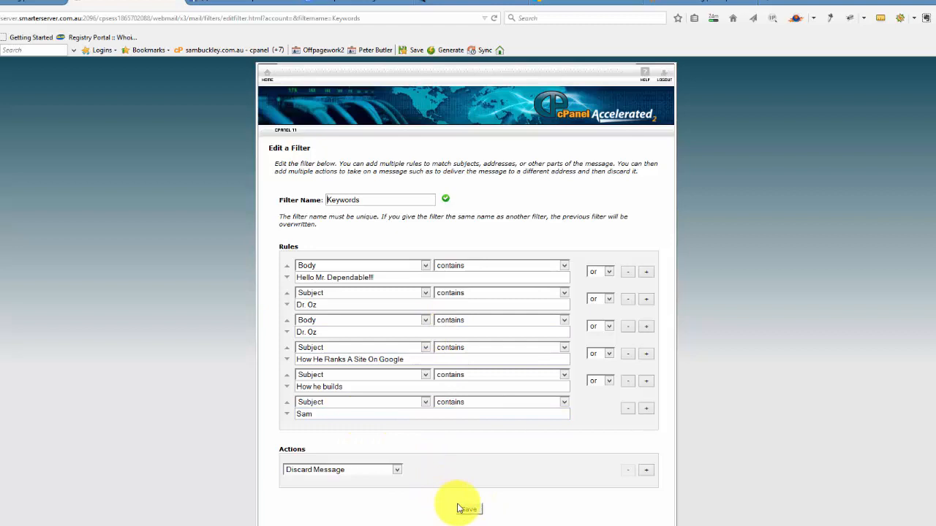
left_click(468, 509)
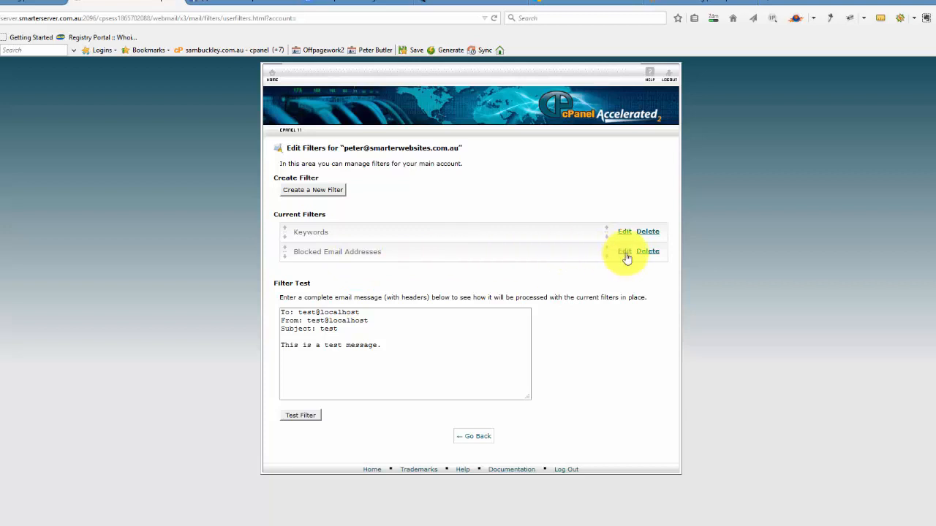
left_click(624, 252)
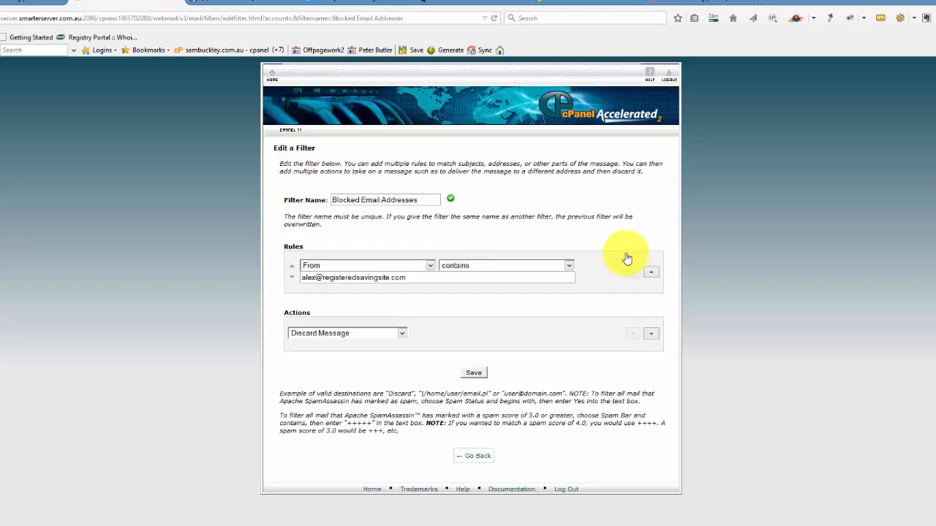
mouse_move(594, 312)
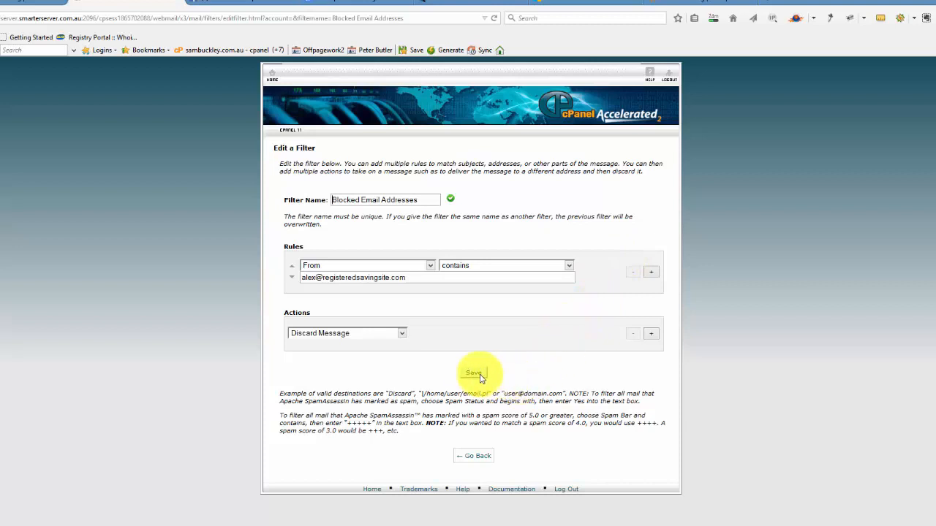
left_click(474, 373)
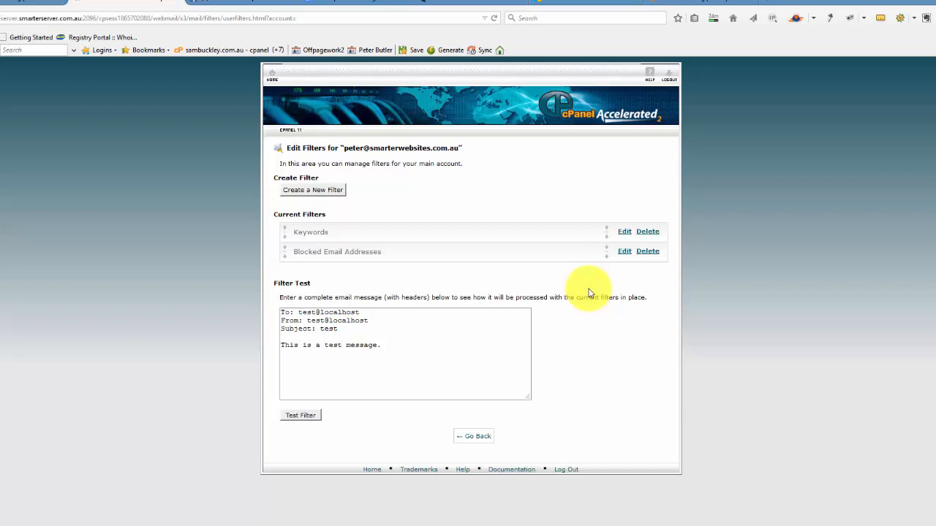
mouse_move(288, 204)
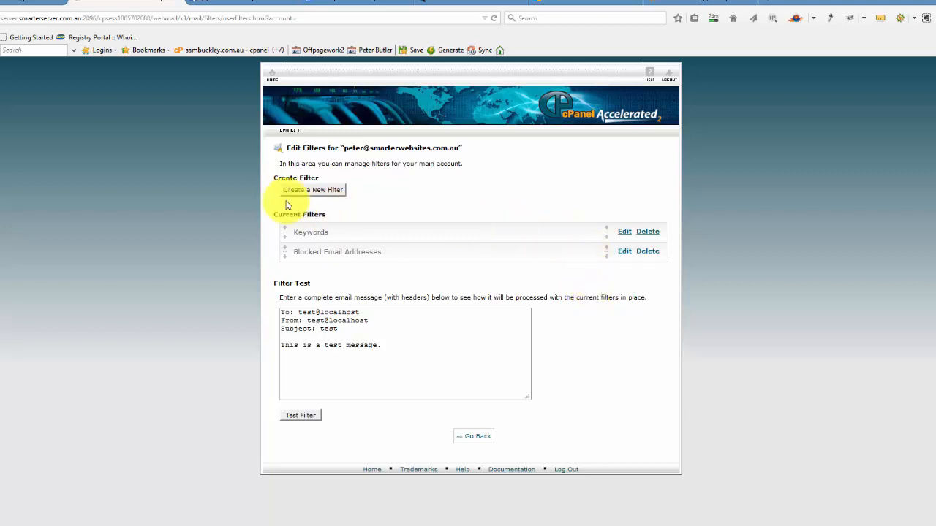
- Create a new filter and select its default name 'Rule 3'
left_click(311, 190)
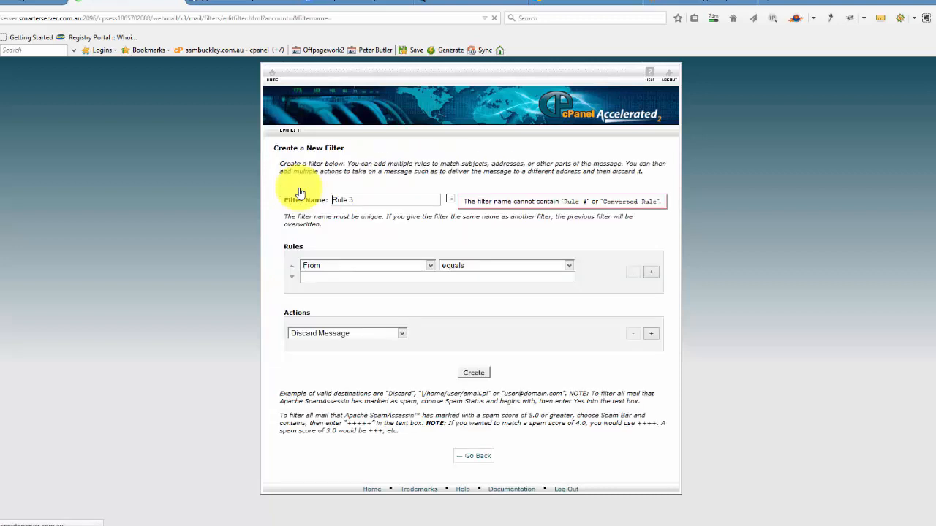
left_click(385, 200)
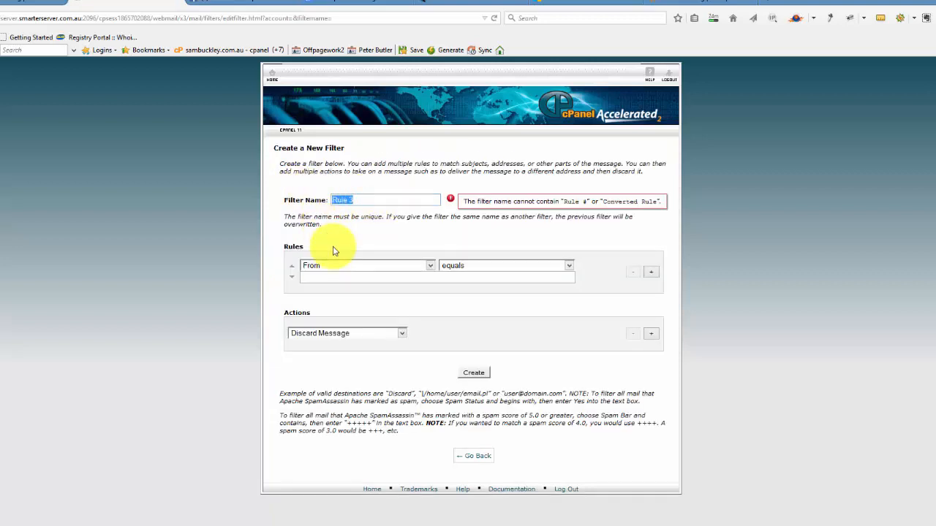
mouse_move(352, 242)
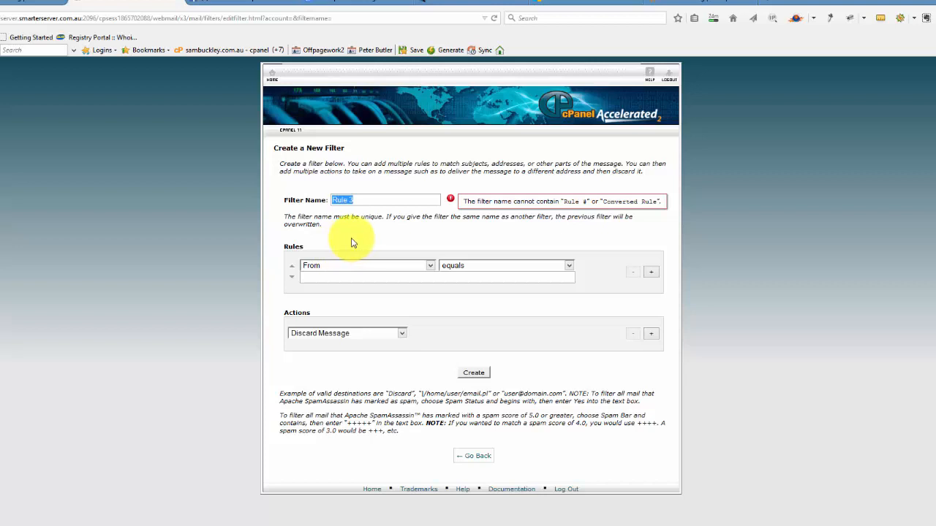
mouse_move(413, 364)
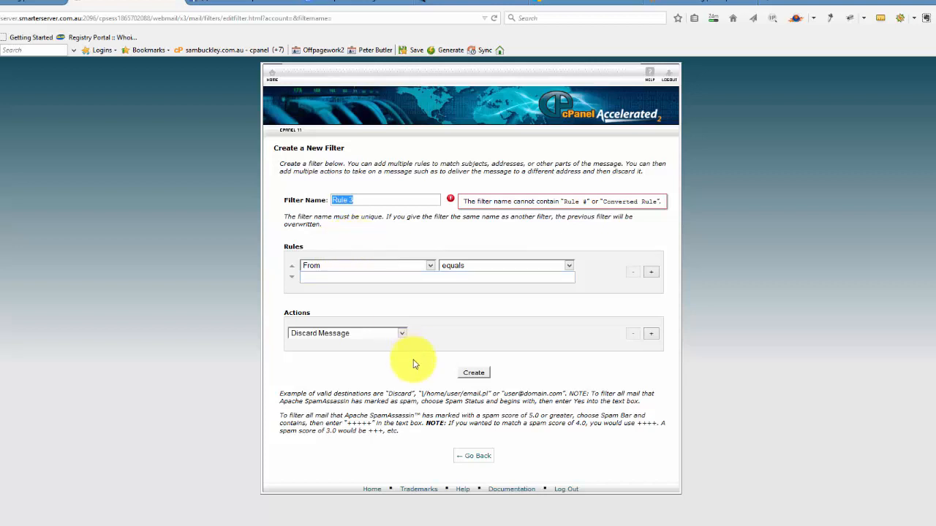